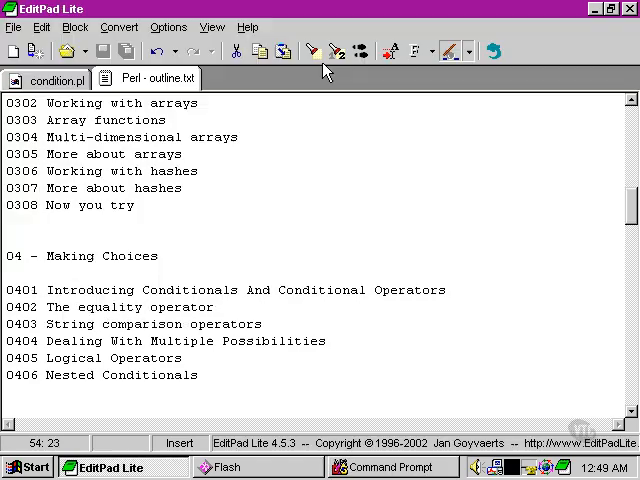
Close the Perl outline document and erase all the old code in condition.pl
{"action": "left_click", "coordinate": [55, 79]}
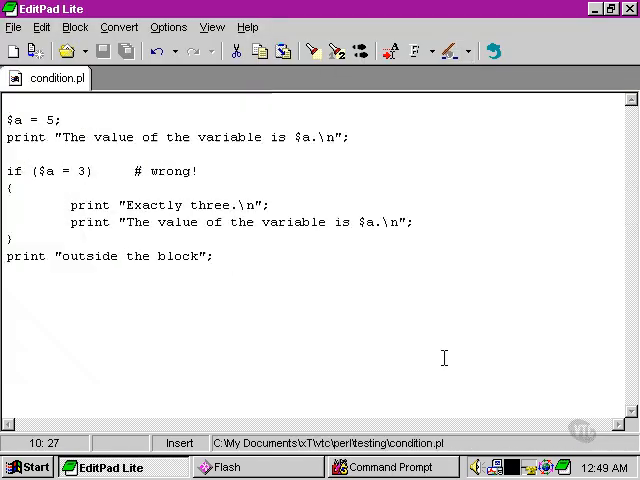
{"action": "left_click_drag", "start_coordinate": [5, 170], "coordinate": [212, 256]}
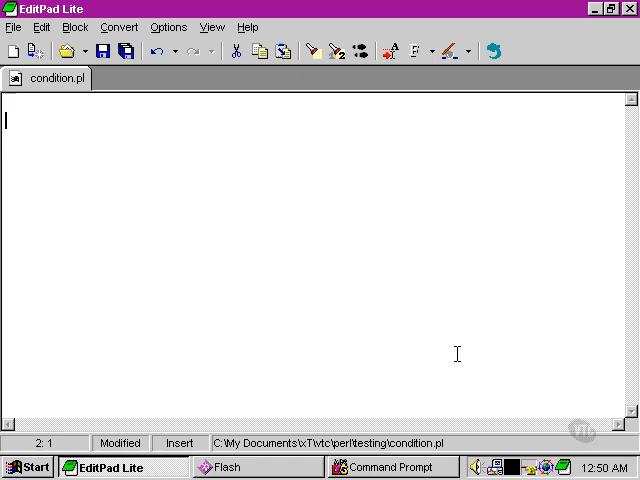
Write print 'The string is not happy' if $a ne 'happy'; with $a = 'sad'; above it
{"action": "type", "text": "print"}
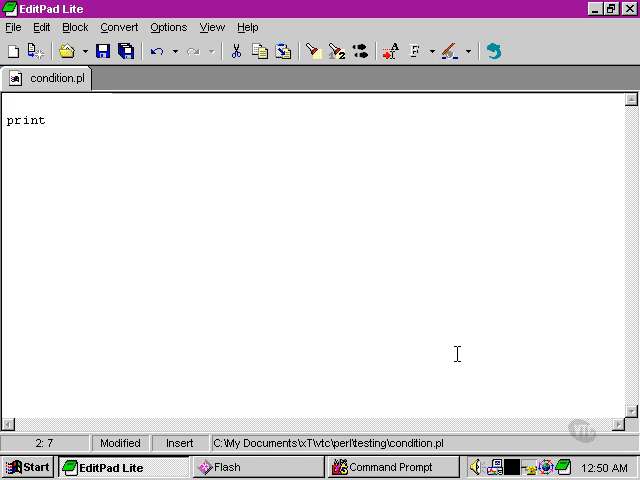
{"action": "type", "text": "'The string is not happy' if"}
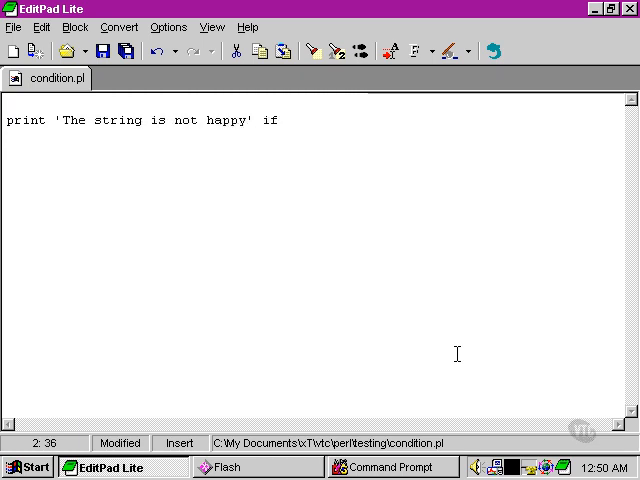
{"action": "type", "text": "$a ne 'happy';"}
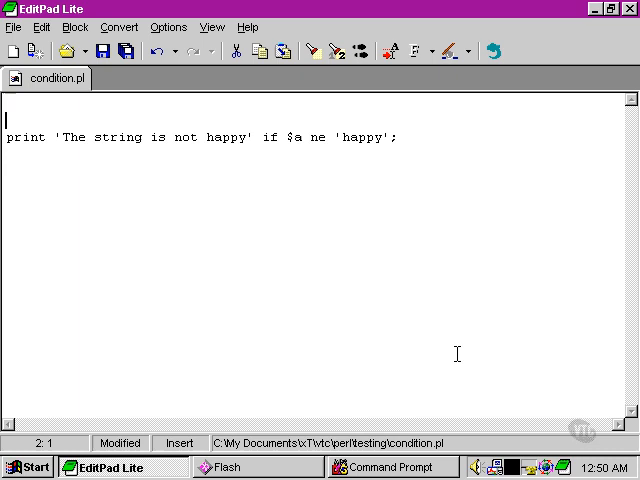
{"action": "type", "text": "$a"}
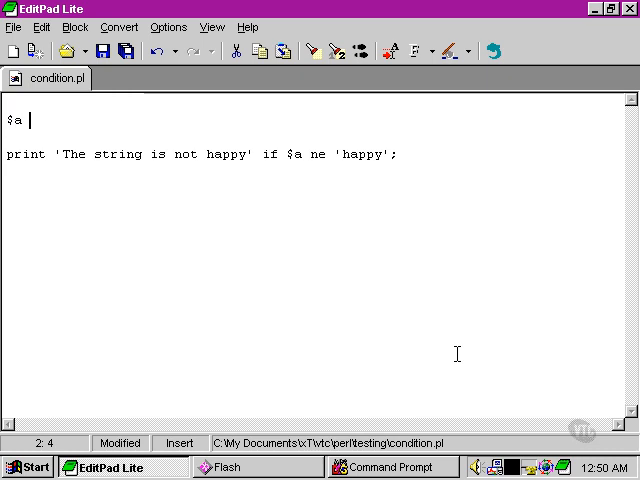
{"action": "type", "text": "= 'sad"}
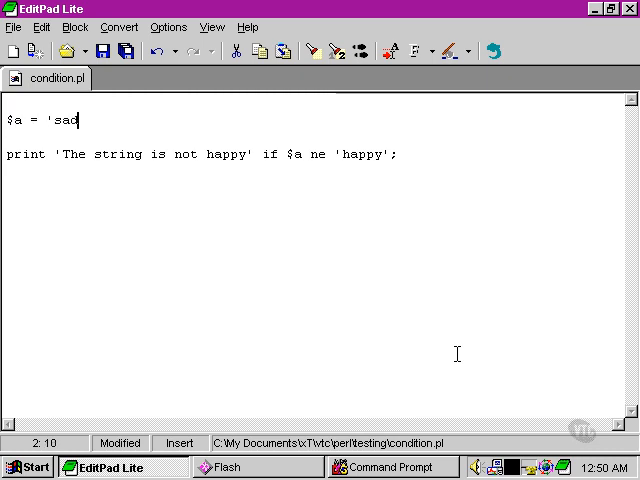
{"action": "type", "text": "';"}
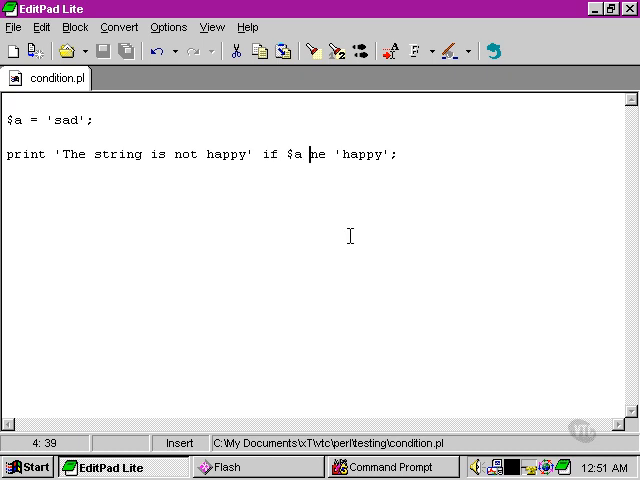
Replace the one-liner with an if ($a eq 'happy') { print 'Wahey!'; } block
{"action": "left_click", "coordinate": [391, 467]}
{"action": "type", "text": "if ("}
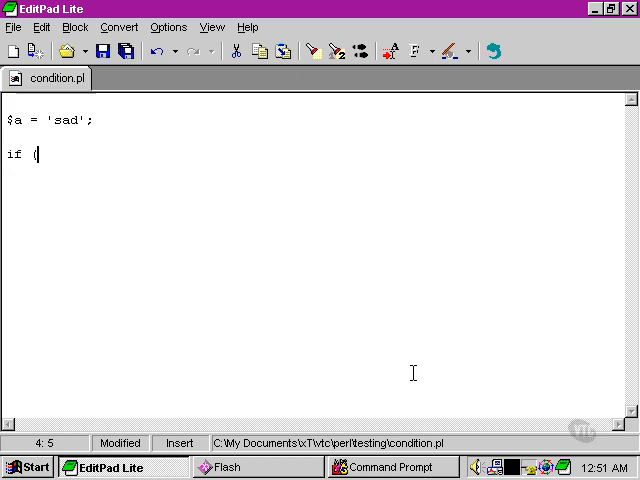
{"action": "type", "text": "$a"}
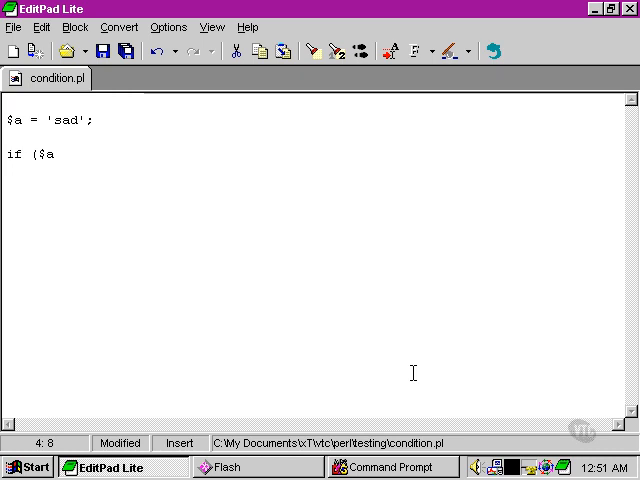
{"action": "type", "text": "eq 'happy')"}
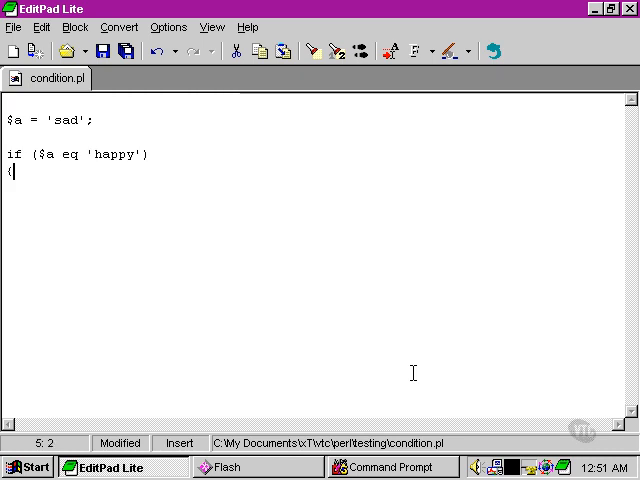
{"action": "type", "text": "print 'Wahey!';"}
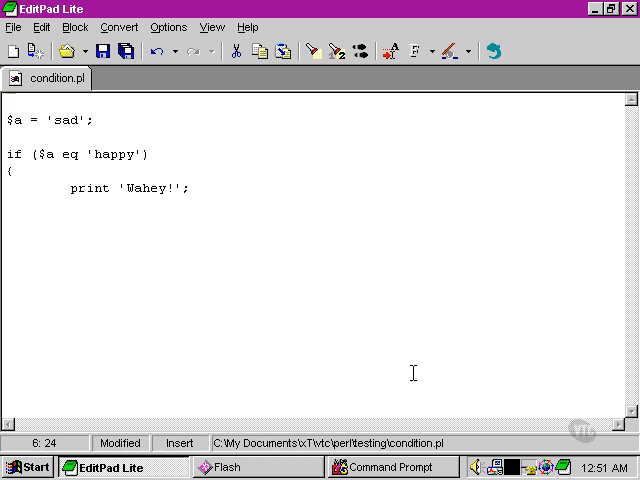
{"action": "type", "text": "}"}
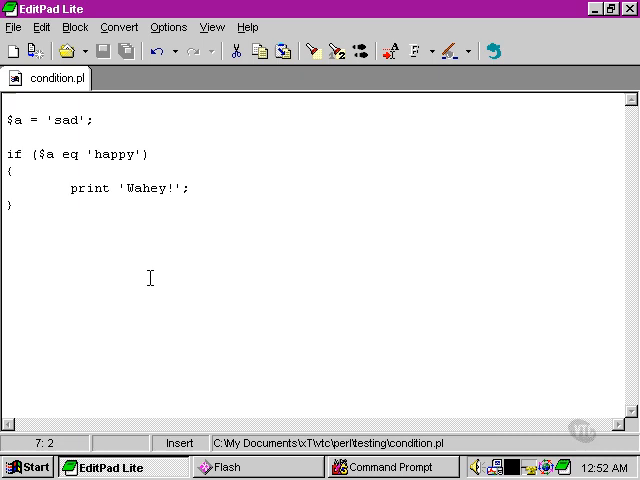
{"action": "mouse_move", "coordinate": [190, 294]}
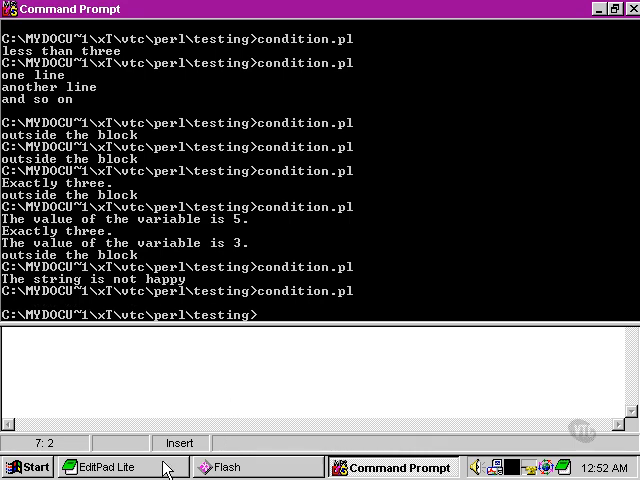
Switch from Command Prompt back to condition.pl in EditPad Lite
{"action": "left_click", "coordinate": [97, 466]}
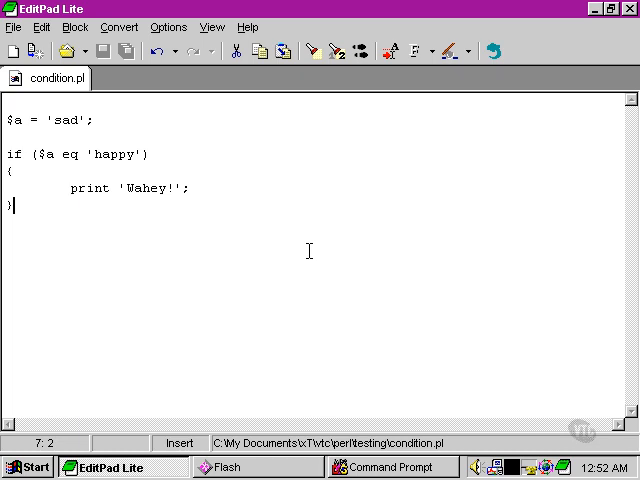
Change the if condition to compare $a with 'happy' using == instead of eq
{"action": "left_click", "coordinate": [62, 154]}
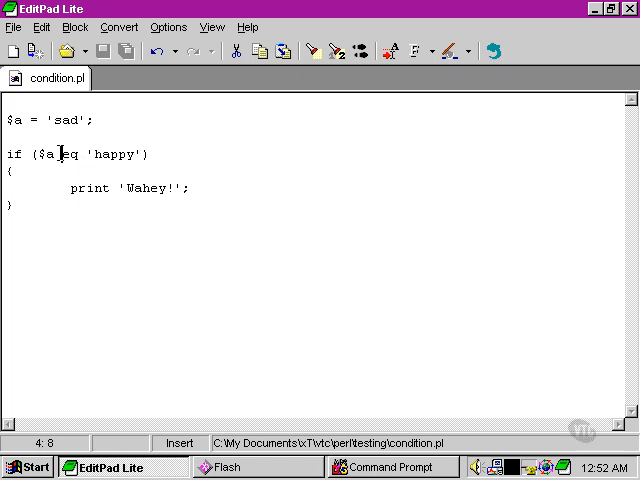
{"action": "type", "text": "=="}
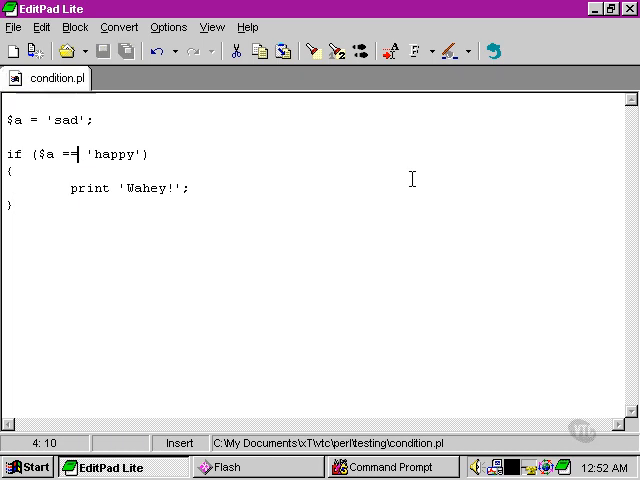
{"action": "left_click", "coordinate": [391, 466]}
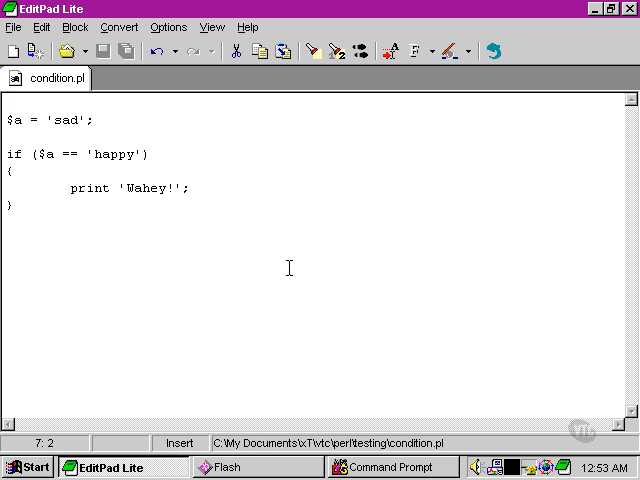
Turn the block into unless ($a eq 'happy') printing 'Not happy!'
{"action": "type", "text": "eq"}
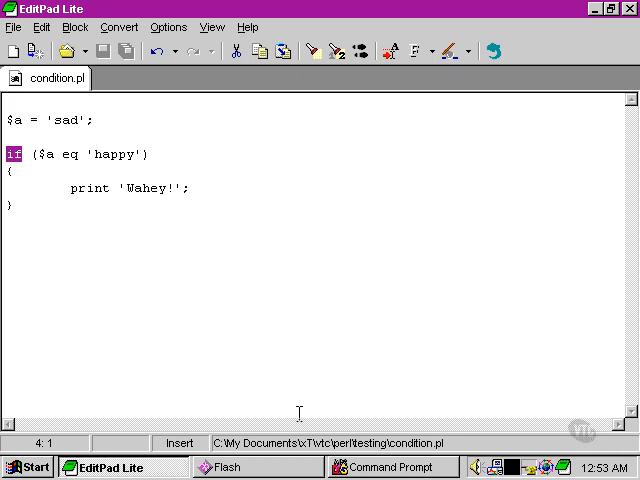
{"action": "type", "text": "unless"}
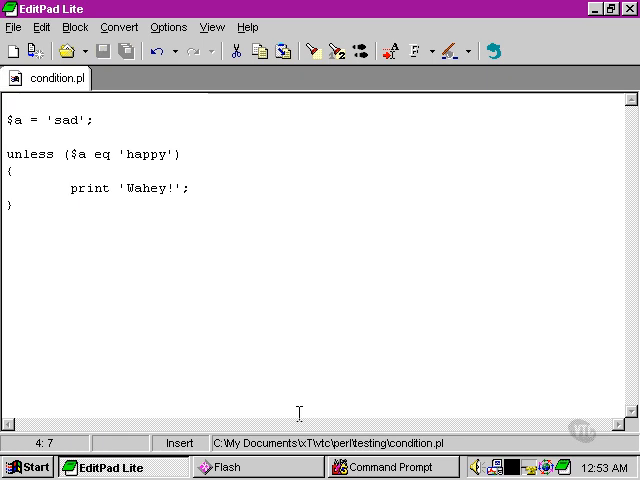
{"action": "left_click", "coordinate": [183, 188]}
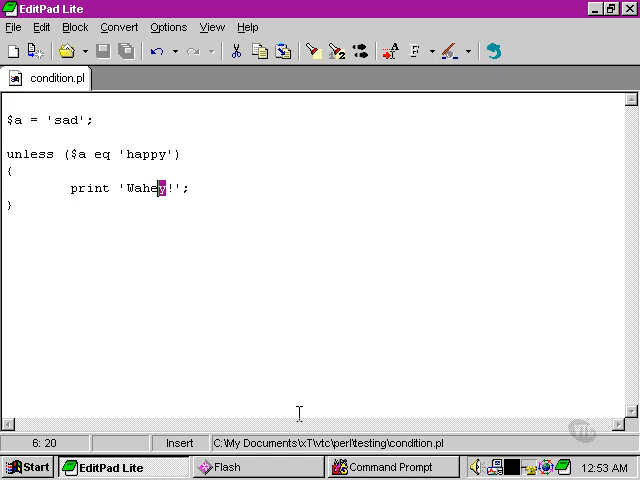
{"action": "type", "text": "Not he"}
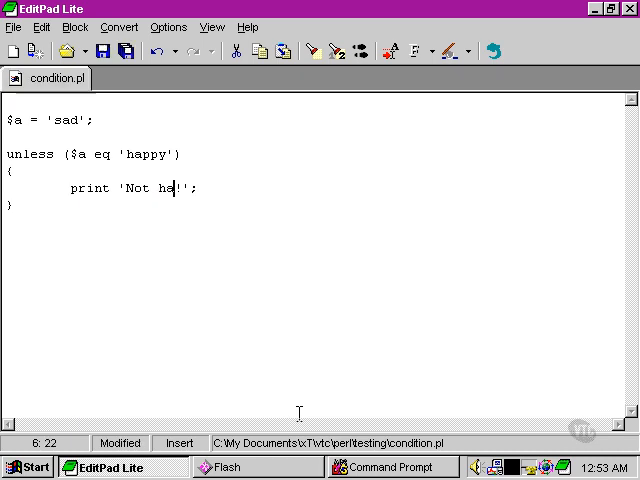
{"action": "type", "text": "ppy"}
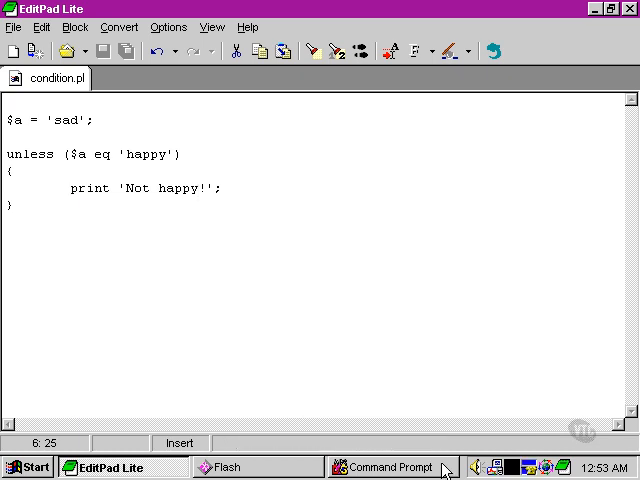
Rerun condition.pl in Command Prompt, then return to the script in EditPad Lite
{"action": "left_click", "coordinate": [390, 467]}
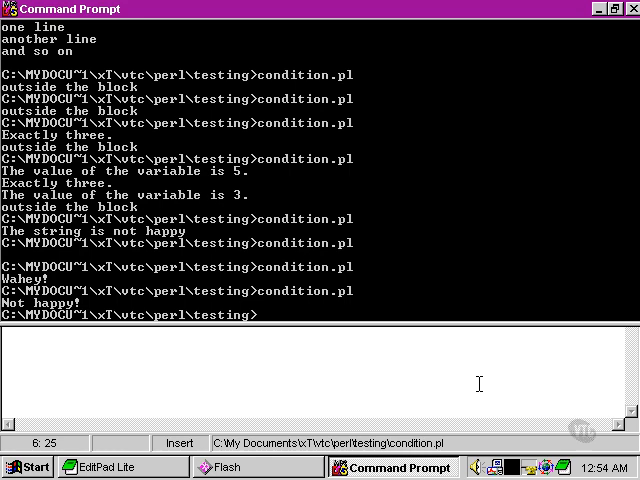
{"action": "left_click", "coordinate": [104, 466]}
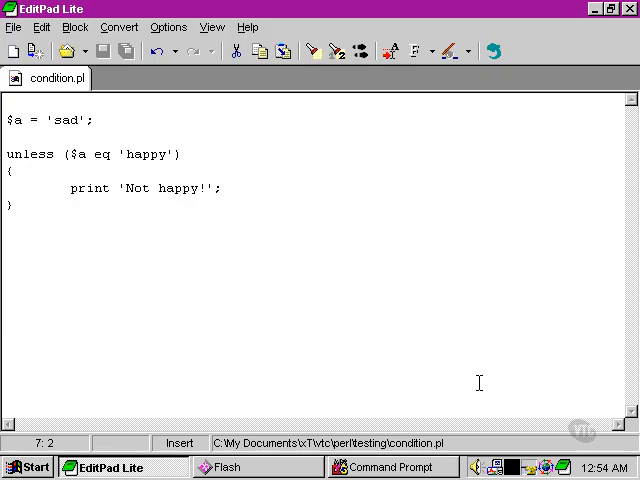
Add print 'what an interesting word' unless $a eq 'drab'; and switch to Command Prompt
{"action": "key", "text": "Enter"}
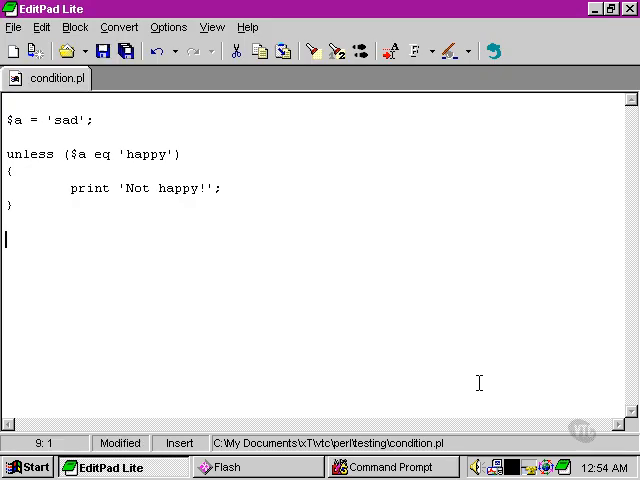
{"action": "type", "text": "print '"}
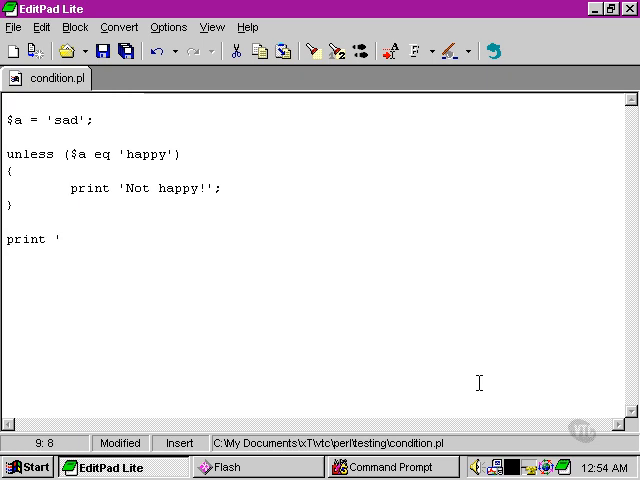
{"action": "type", "text": "what a wor"}
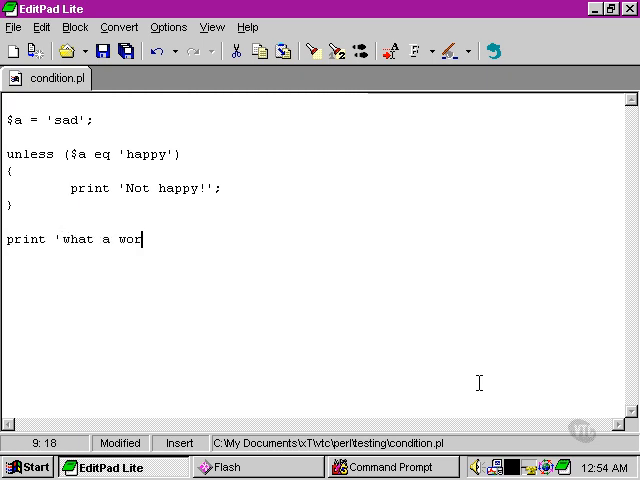
{"action": "type", "text": "d' unless $a eq '"}
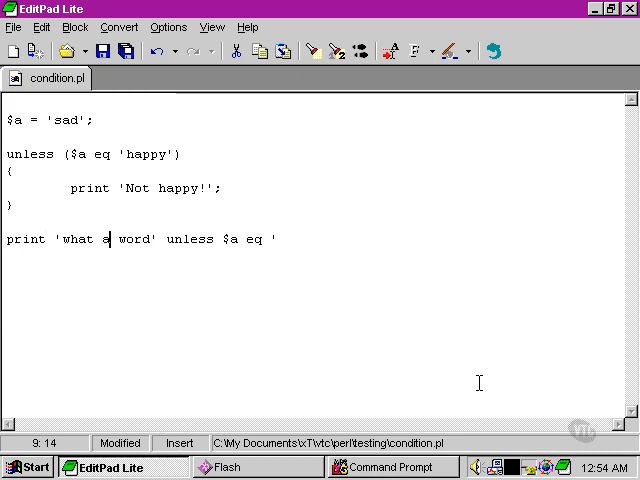
{"action": "type", "text": "n interesting"}
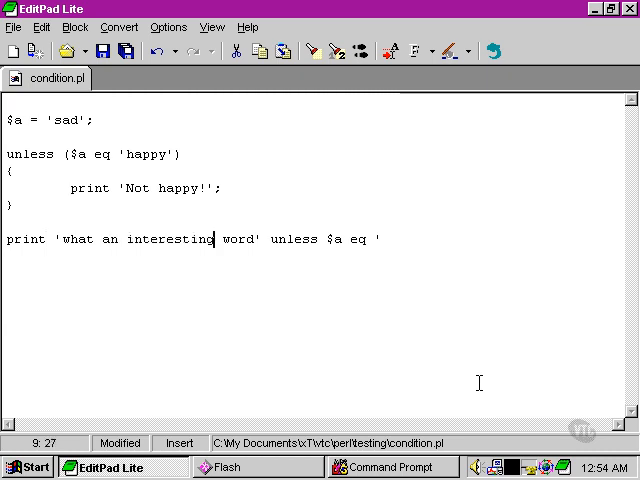
{"action": "type", "text": "';"}
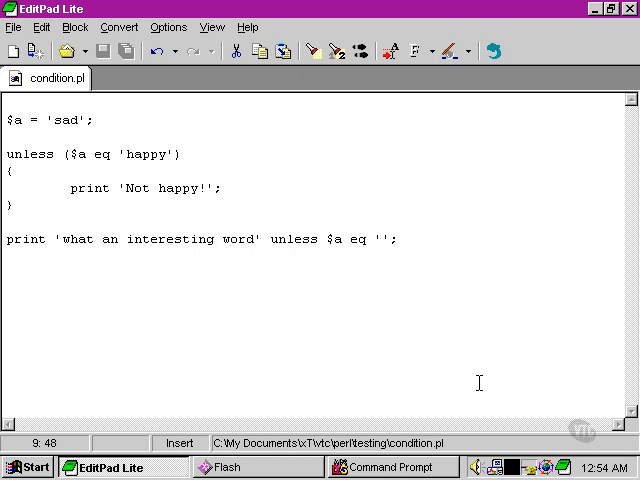
{"action": "type", "text": "drab"}
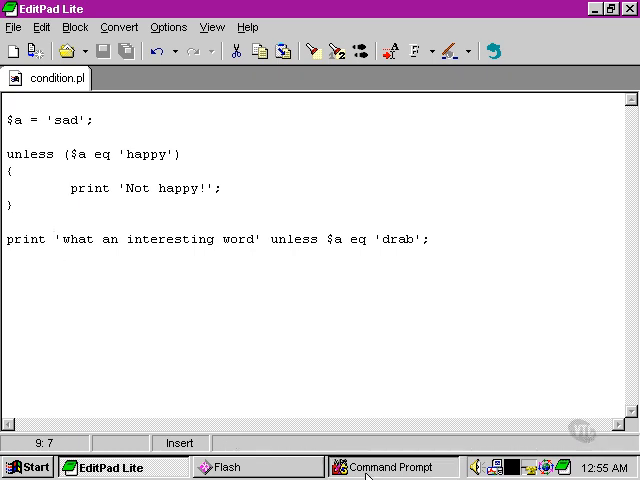
{"action": "left_click", "coordinate": [389, 467]}
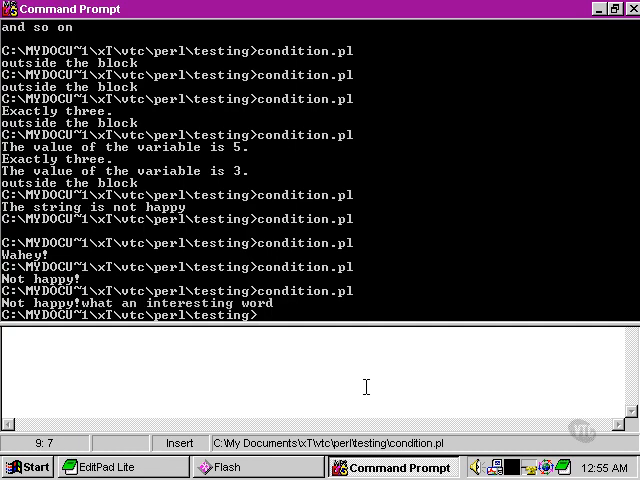